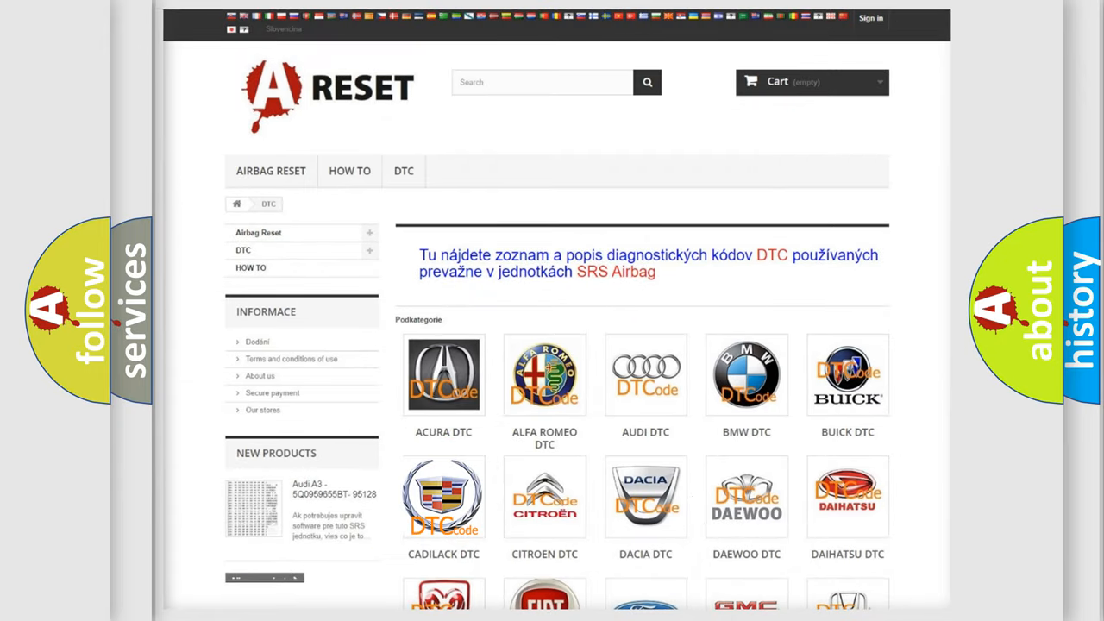
- Open the Cadillac DTC code list and scroll to code B144000
left_click(443, 496)
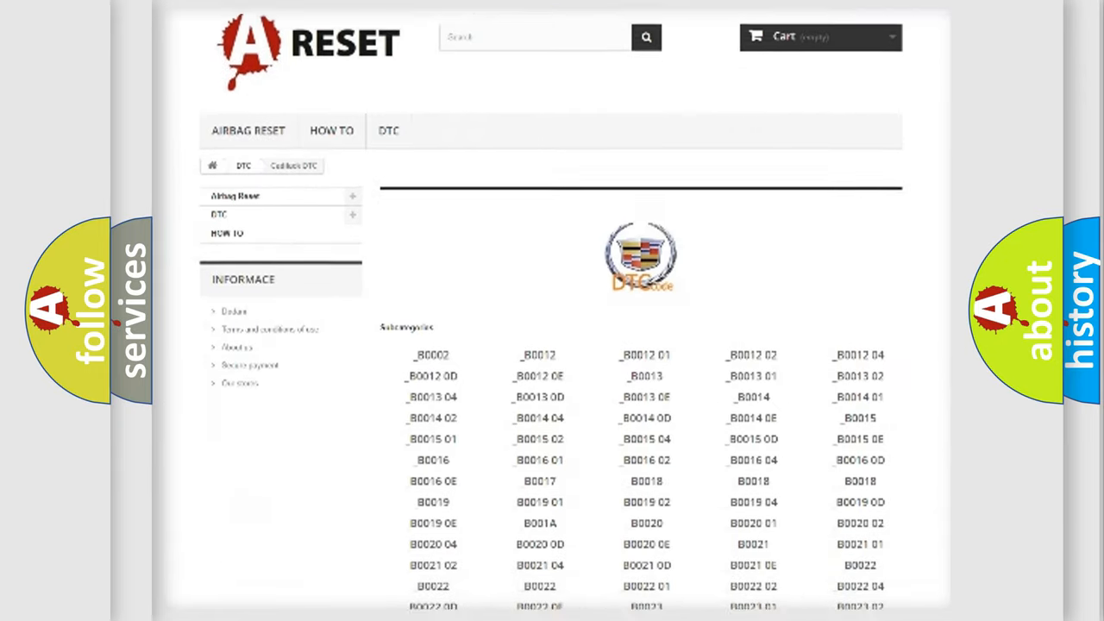
scroll("down", 3)
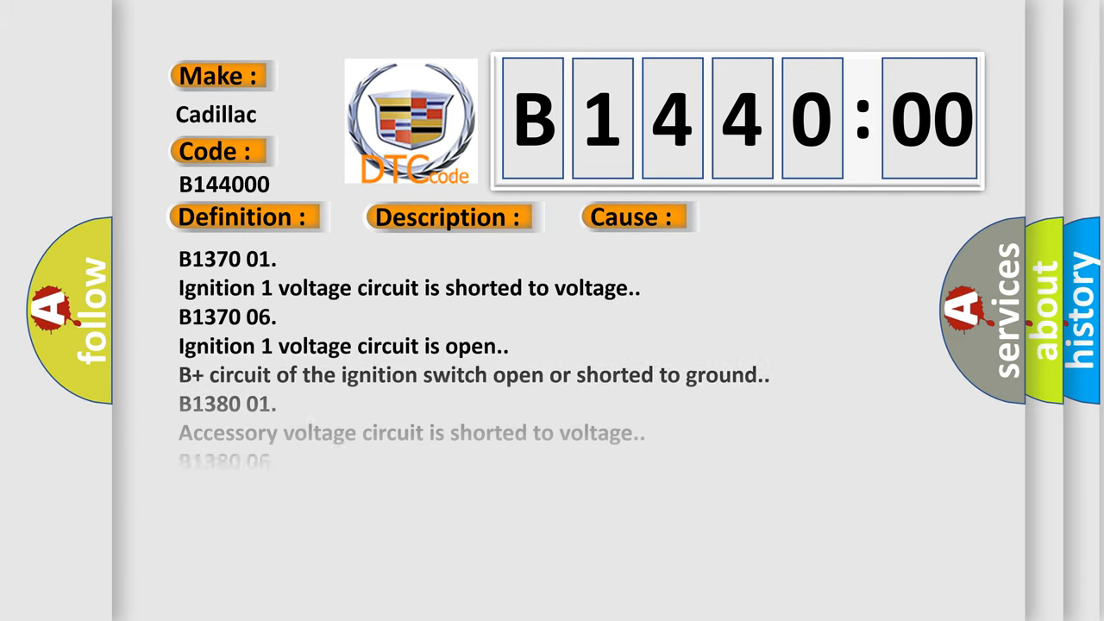
- Scroll through the B1440 open B+ circuit causes — accessory, run/crank, off/run/crank voltage — to the start of B1441 01
scroll("down", 3)
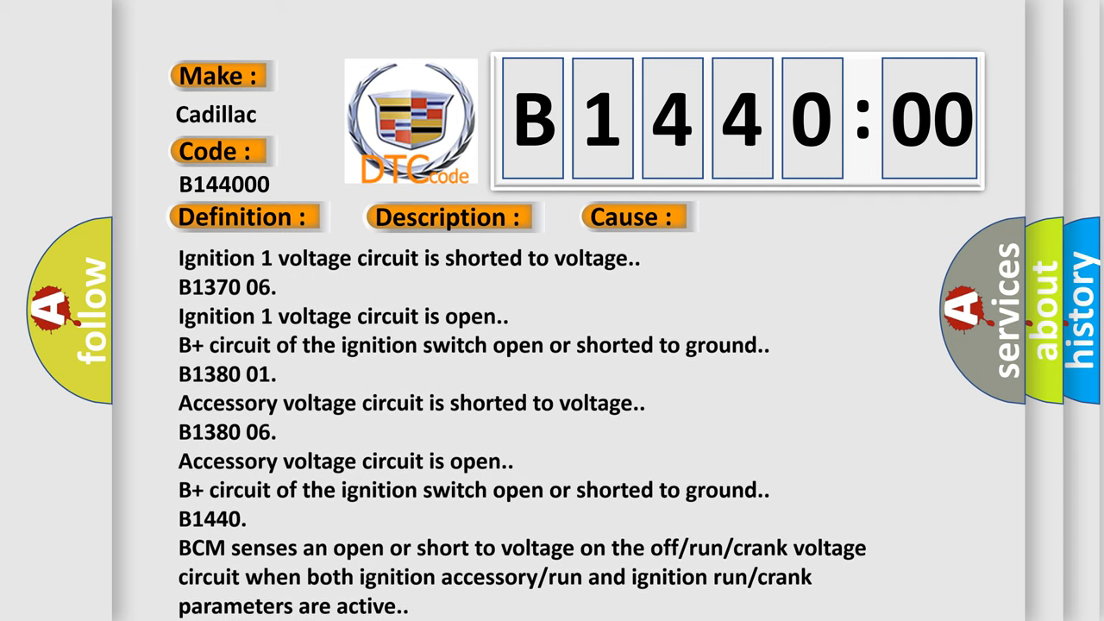
scroll("down", 3)
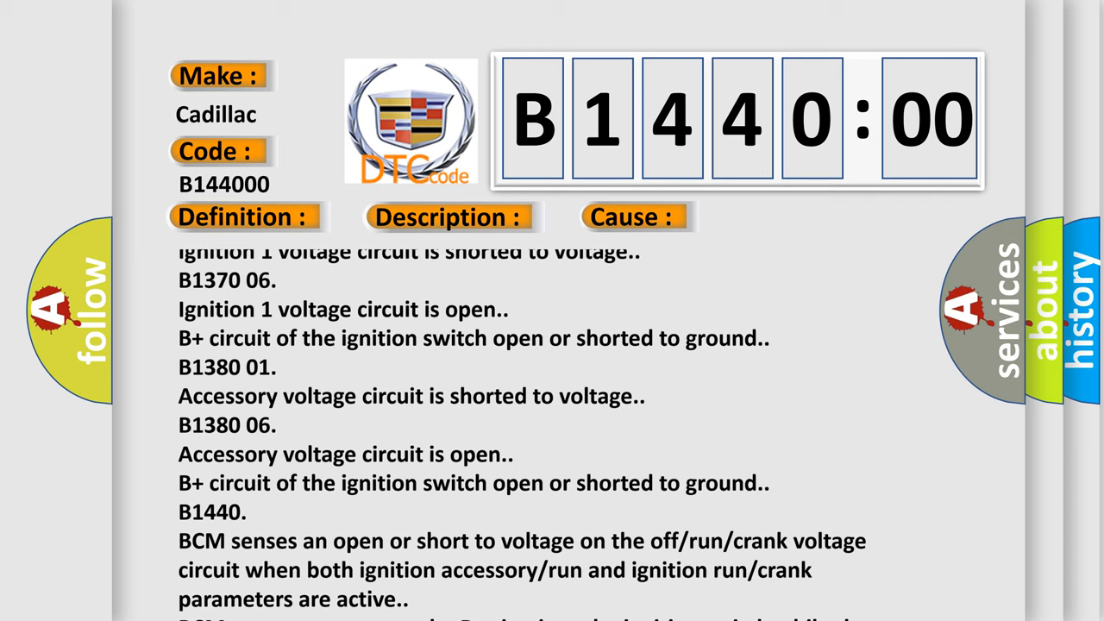
scroll("down", 3)
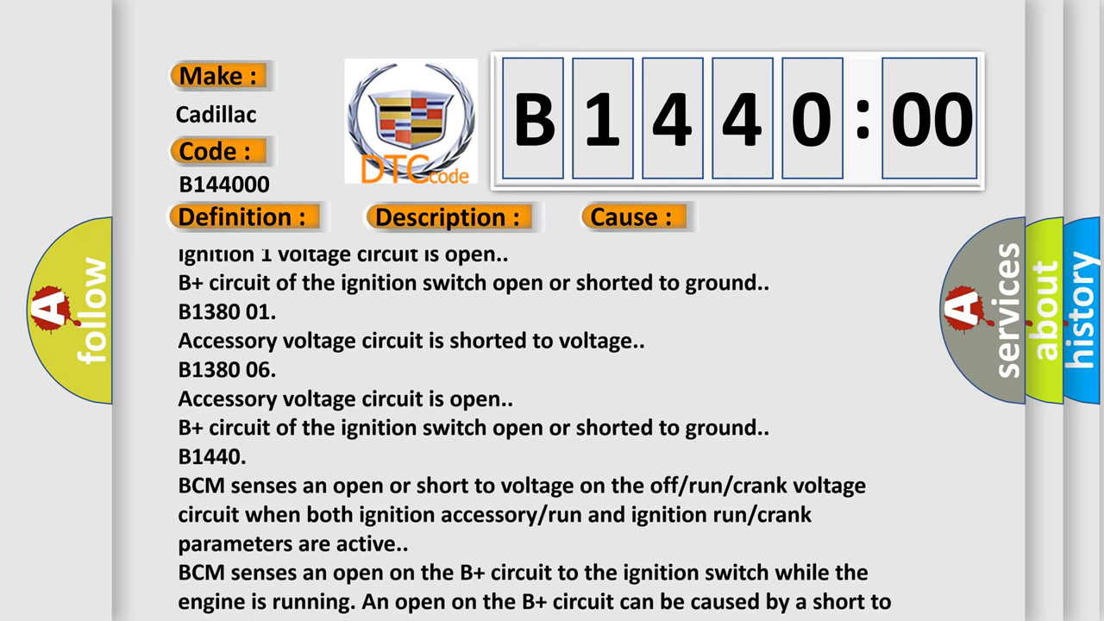
scroll("down", 3)
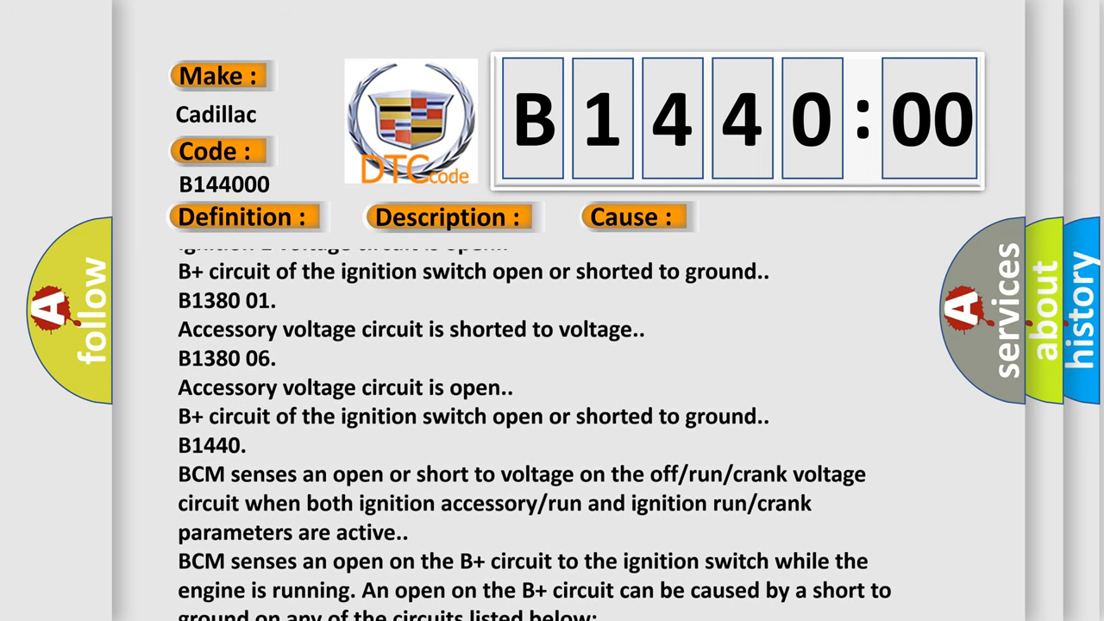
scroll("down", 3)
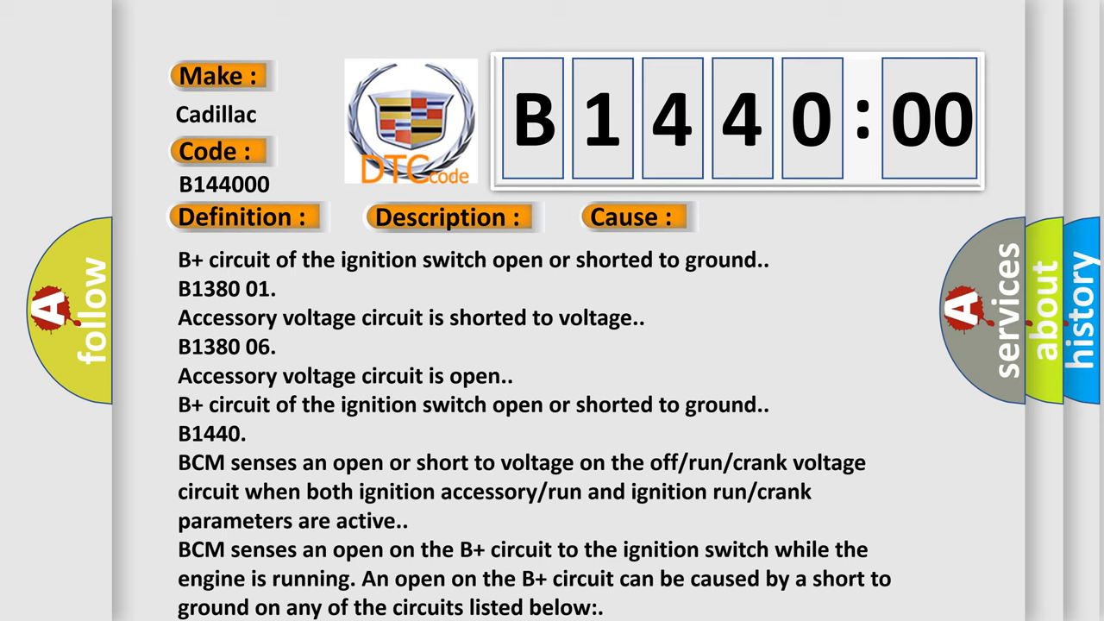
scroll("down", 3)
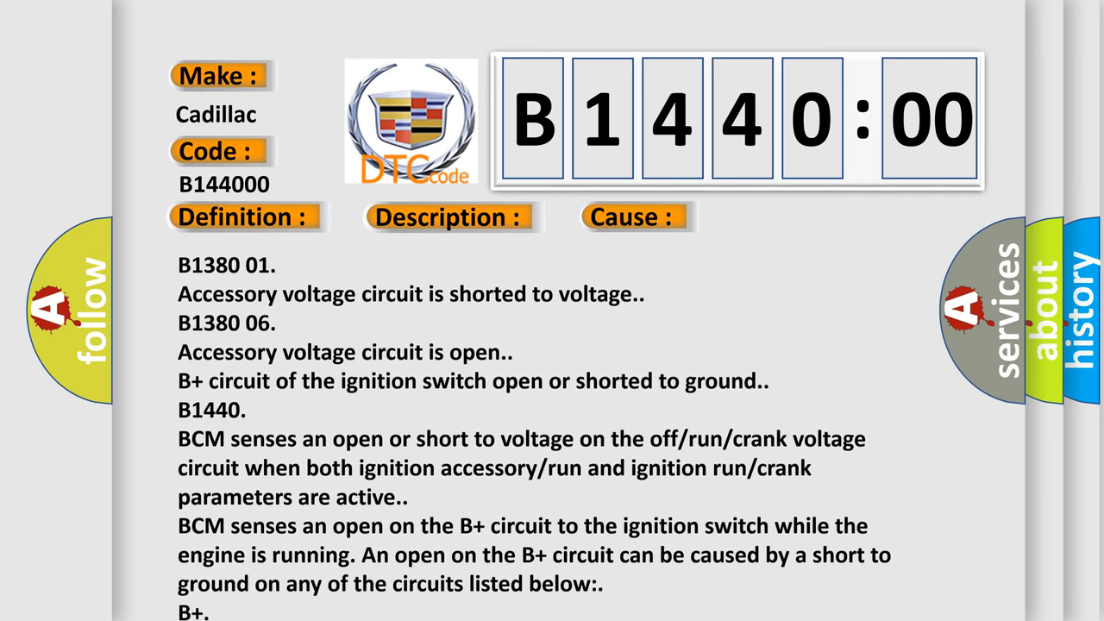
scroll("down", 3)
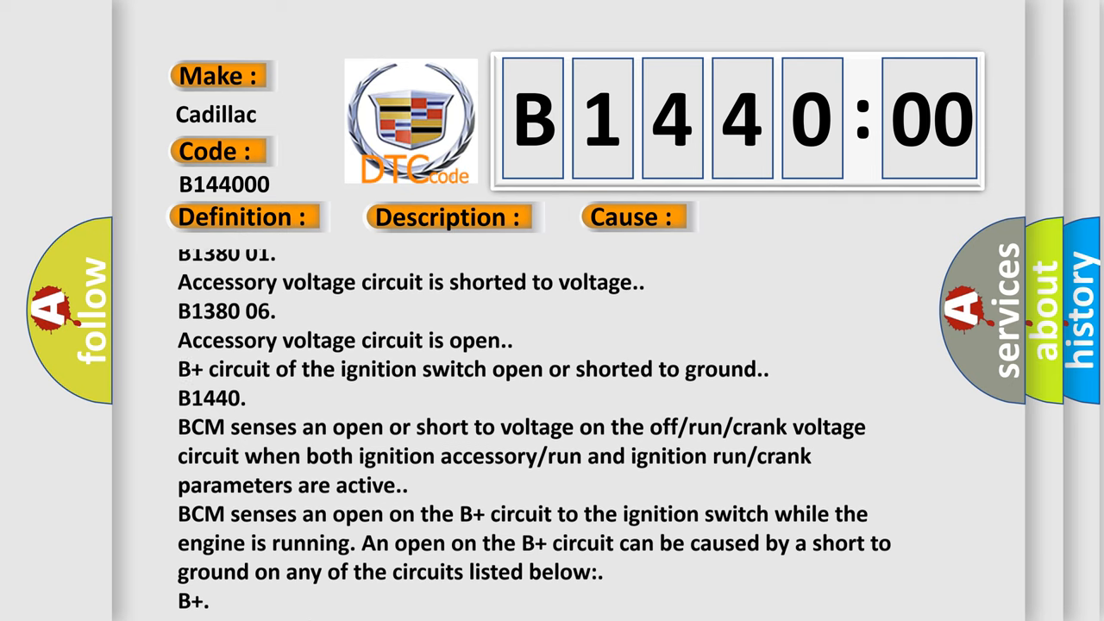
scroll("down", 3)
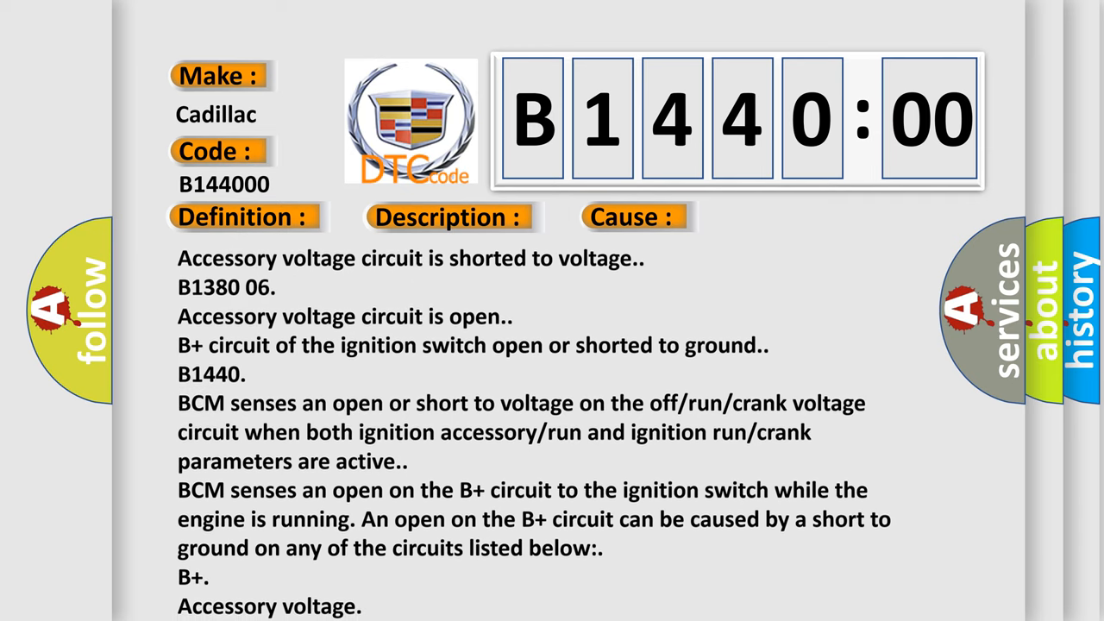
scroll("down", 3)
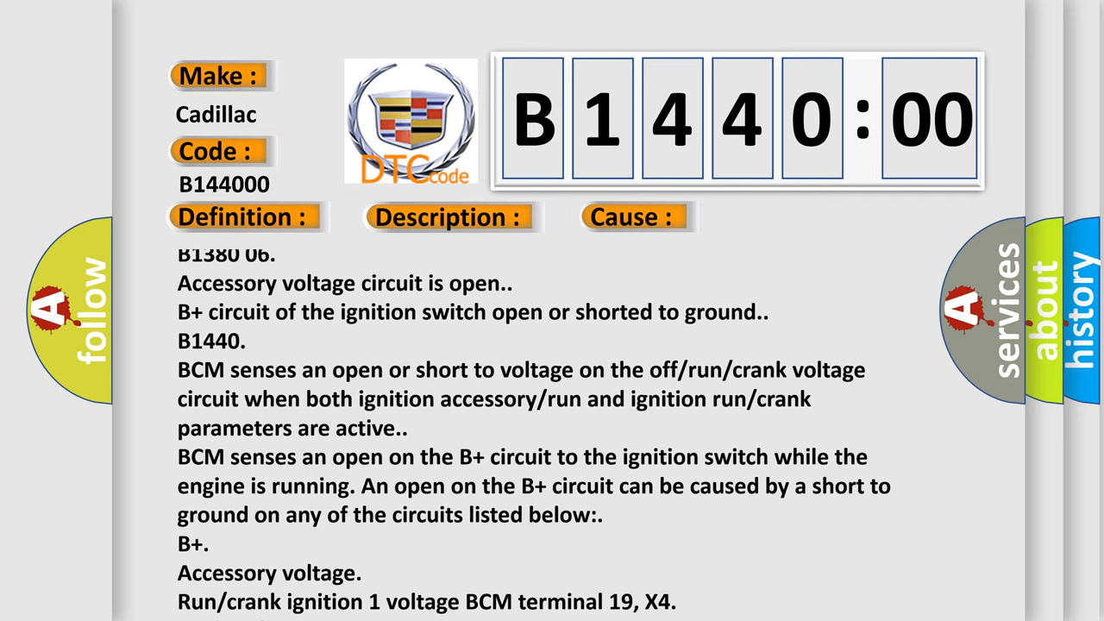
scroll("down", 3)
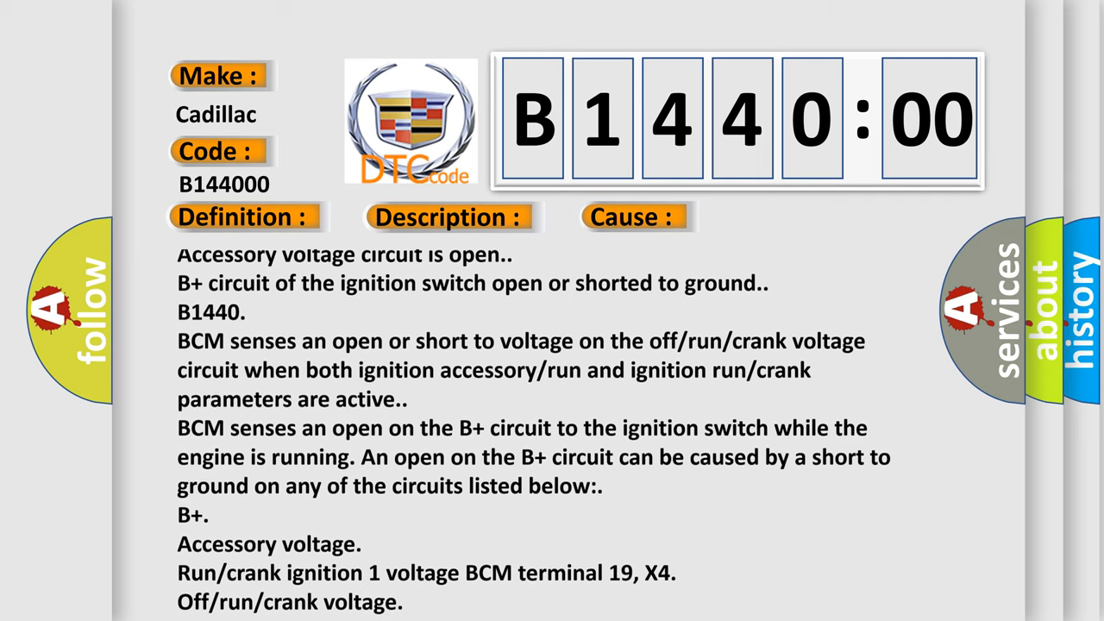
scroll("down", 3)
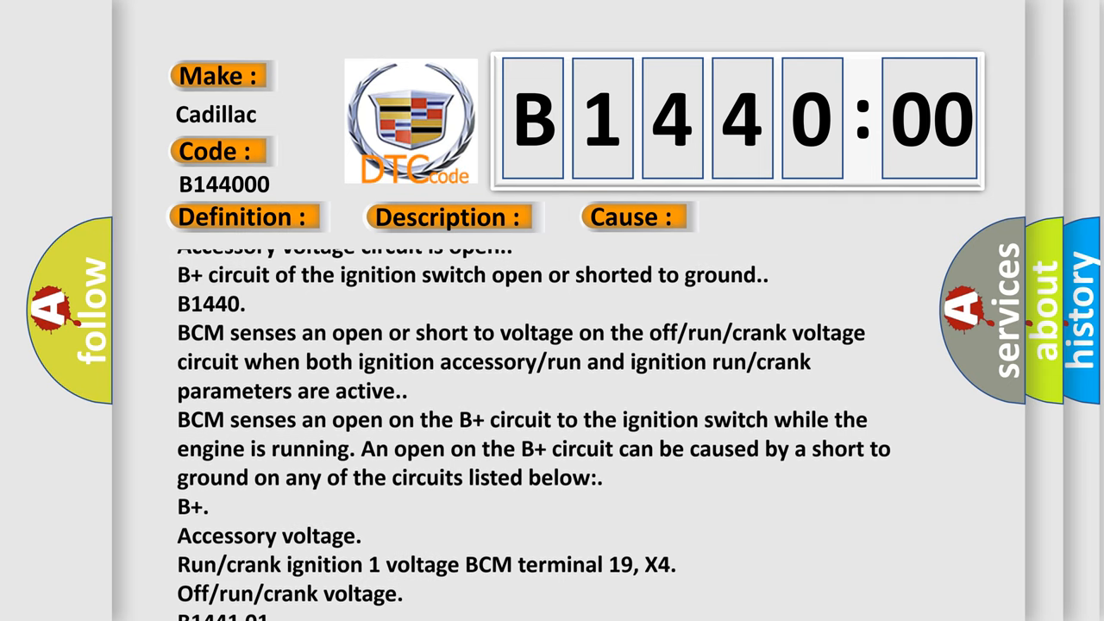